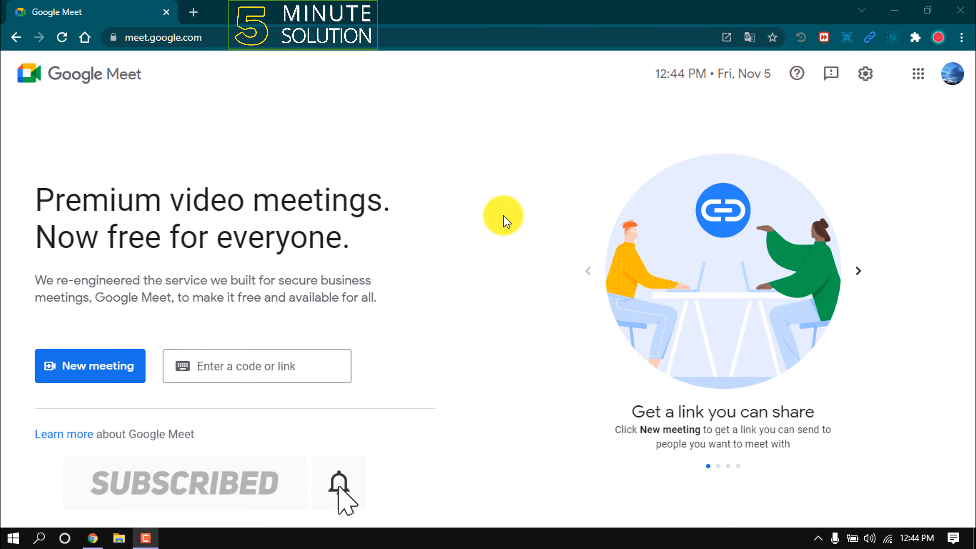
mouse_move(278, 392)
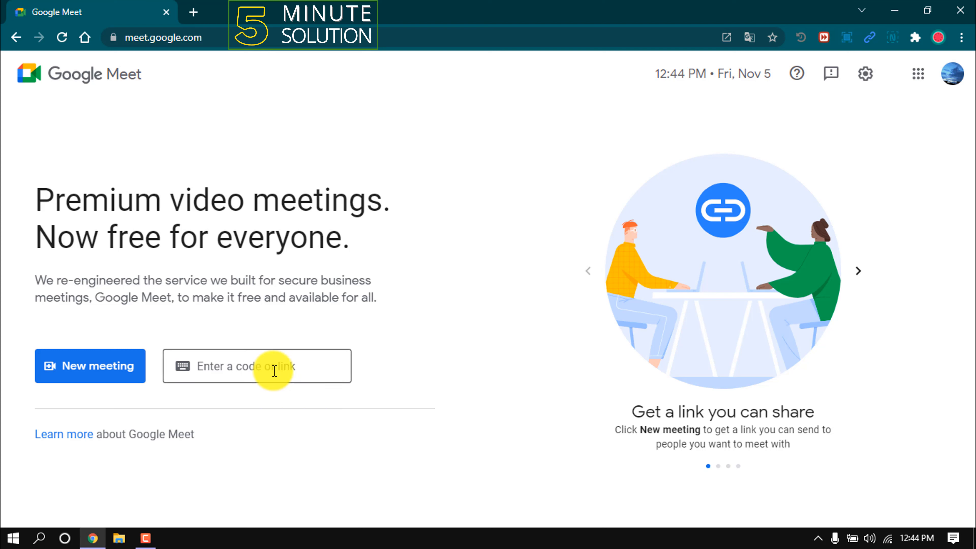
- Generate a Meet link for later via New meeting and copy it to the clipboard
click(256, 366)
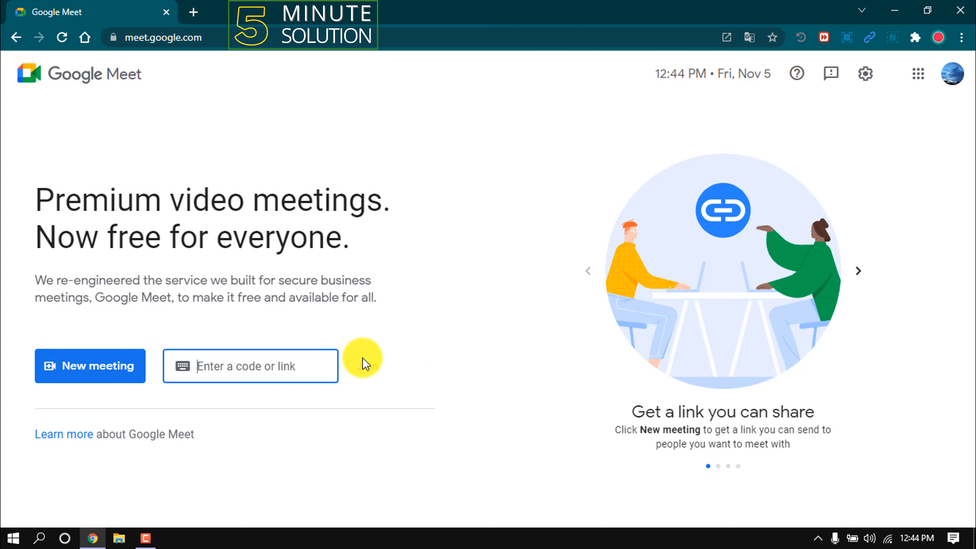
click(90, 365)
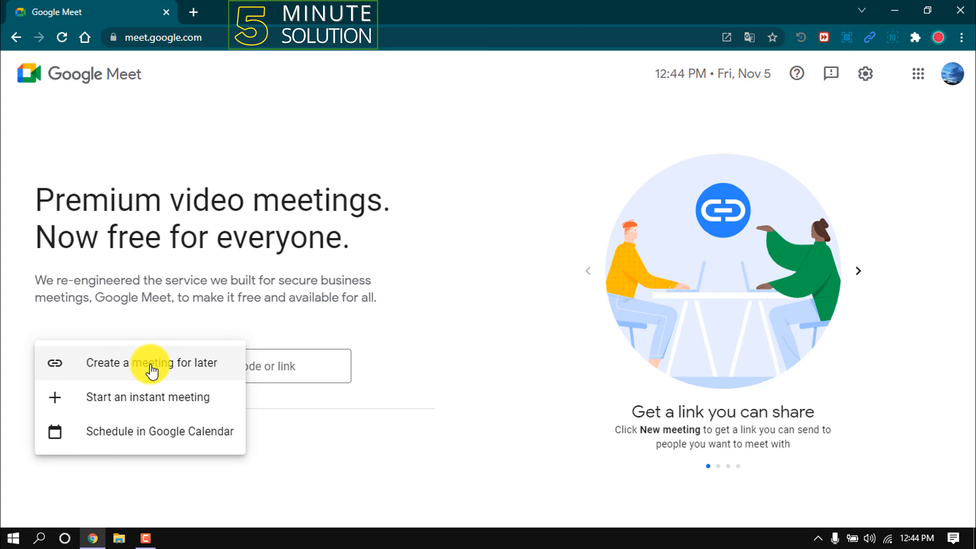
mouse_move(111, 375)
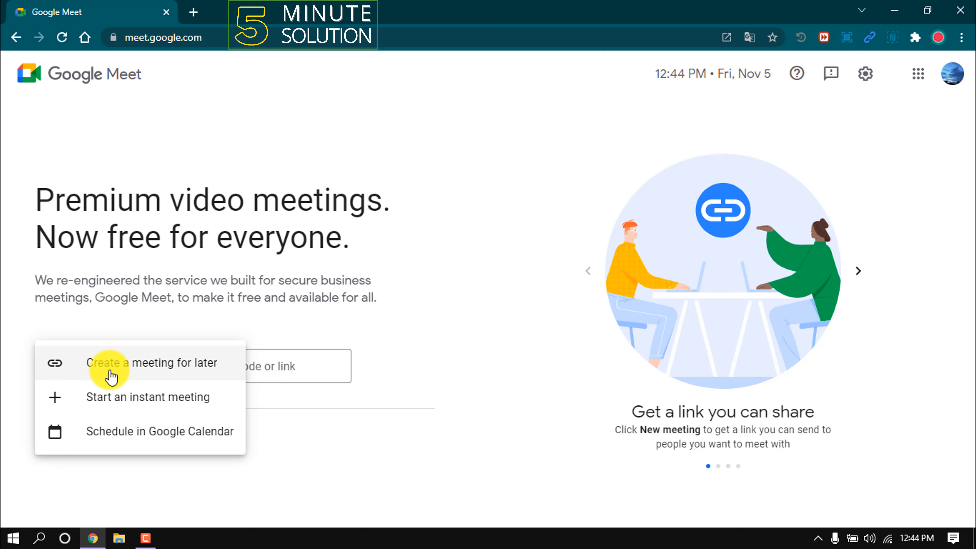
mouse_move(196, 378)
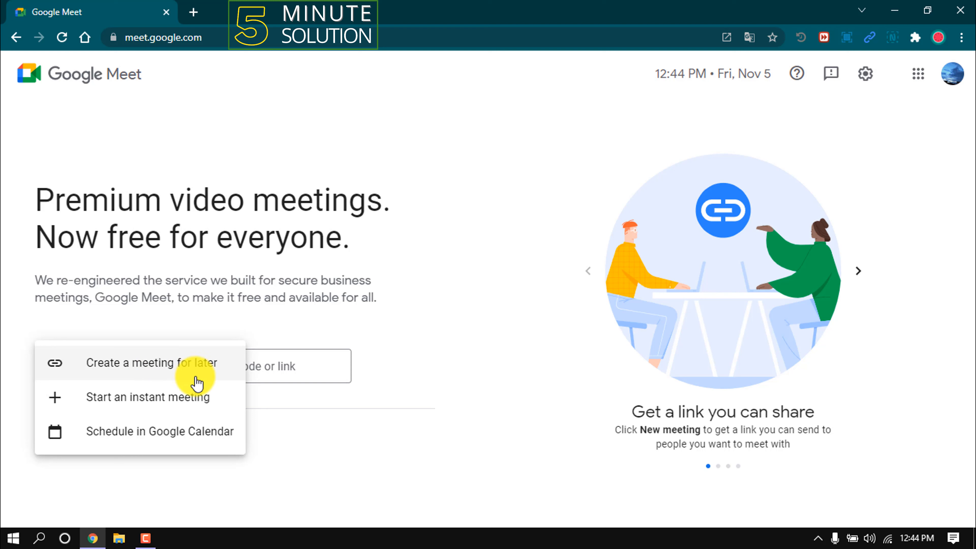
mouse_move(140, 403)
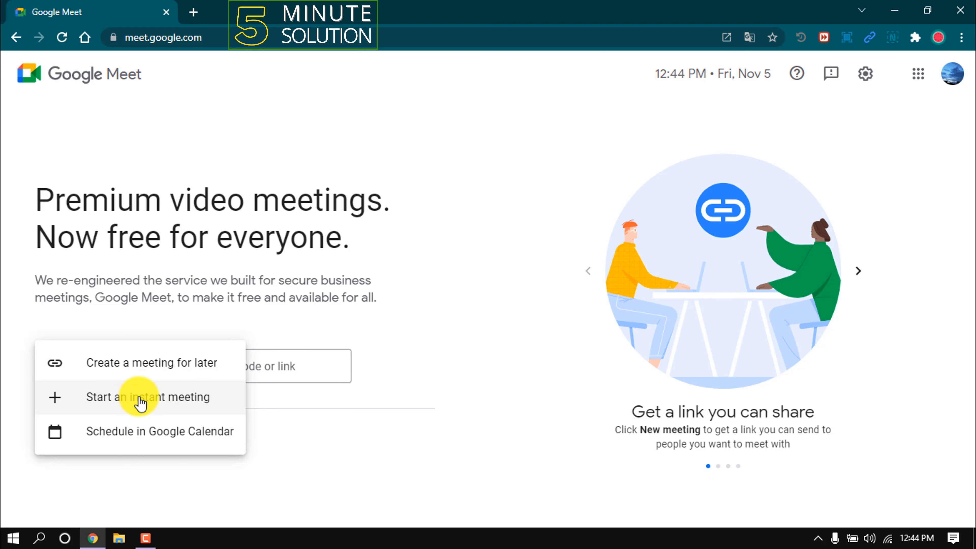
mouse_move(202, 432)
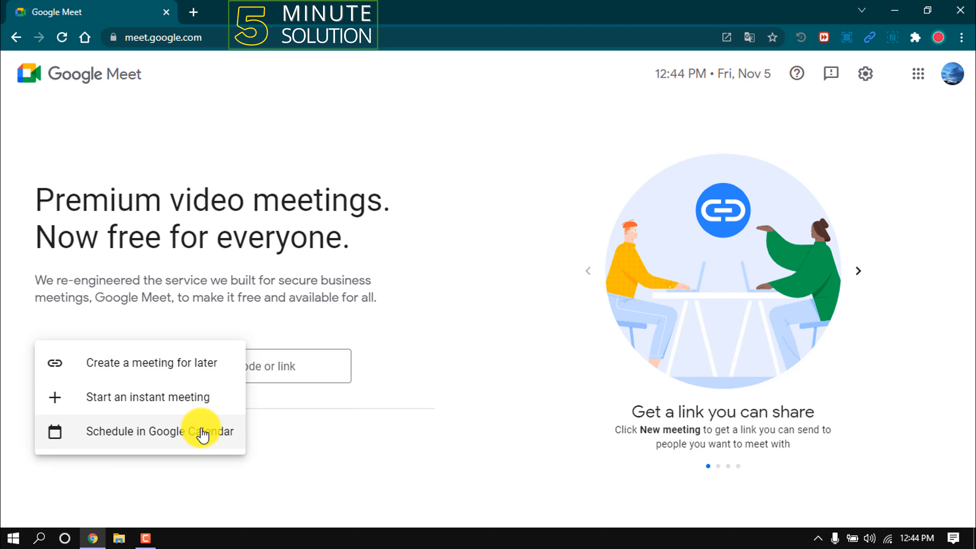
mouse_move(210, 445)
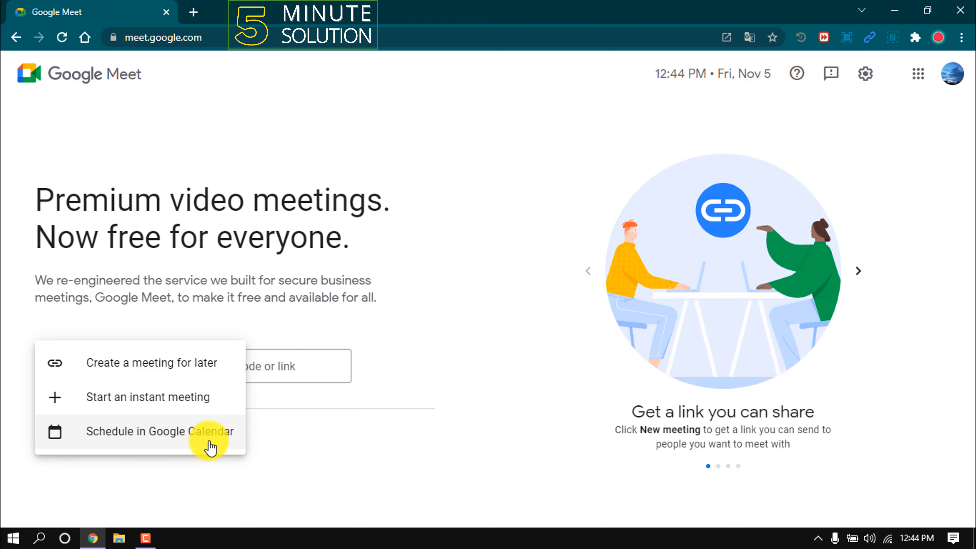
mouse_move(170, 371)
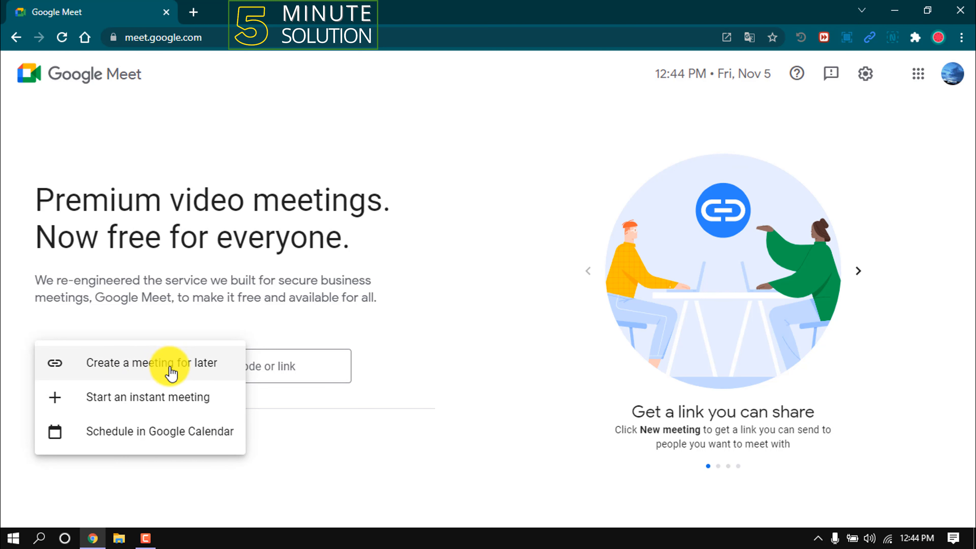
click(152, 363)
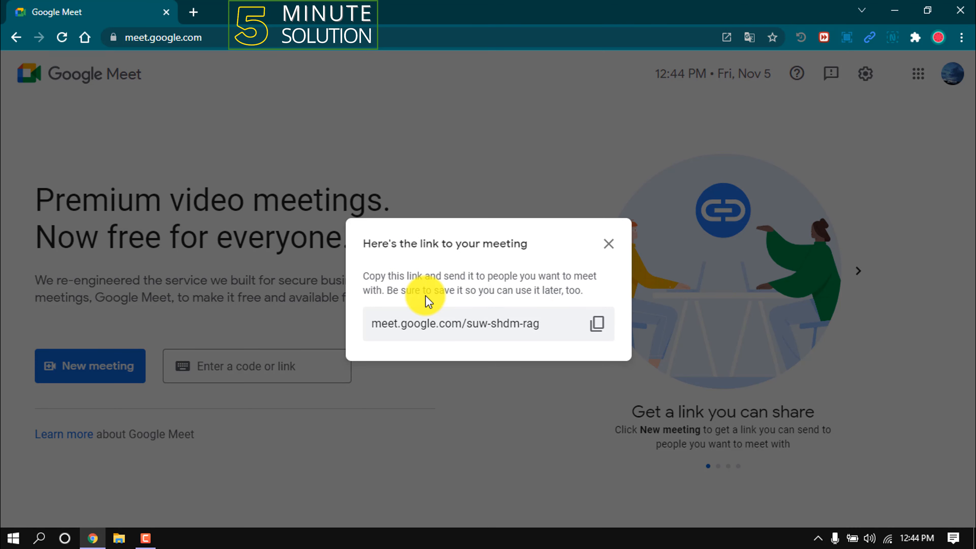
click(596, 324)
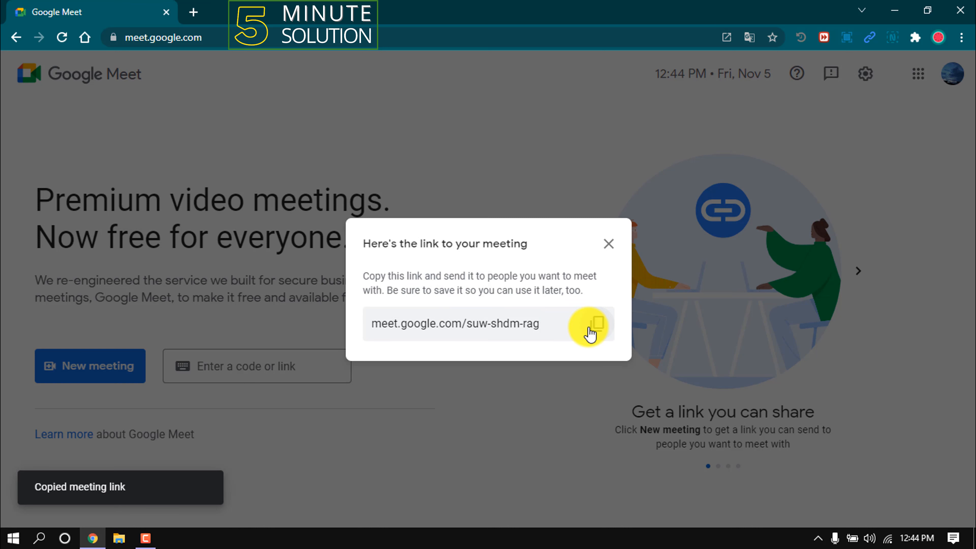
click(608, 244)
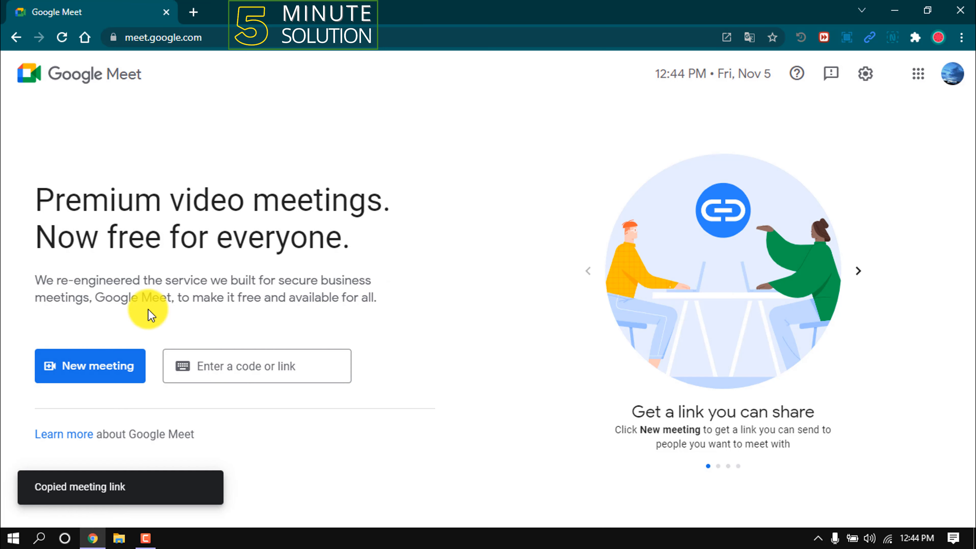
- Start an instant Meet call and copy its meeting link
click(89, 366)
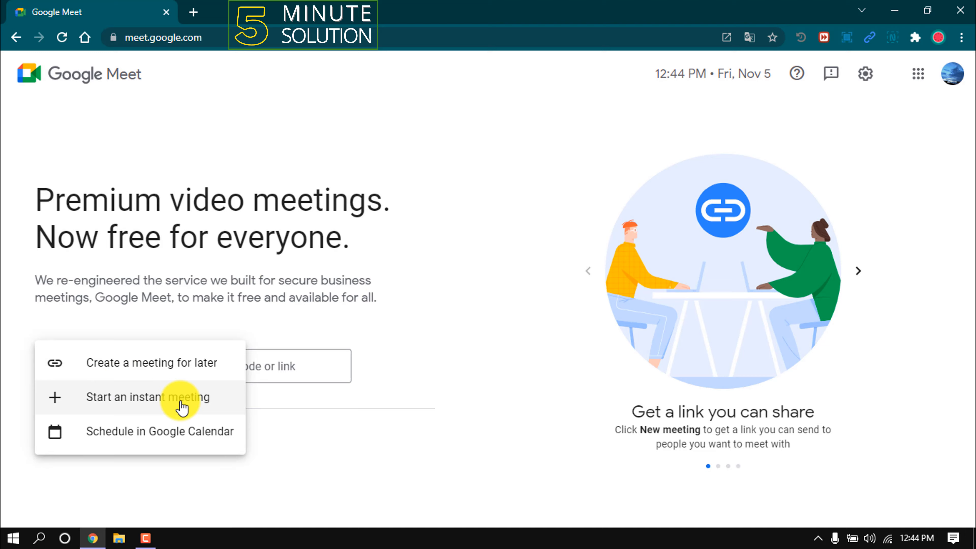
click(147, 397)
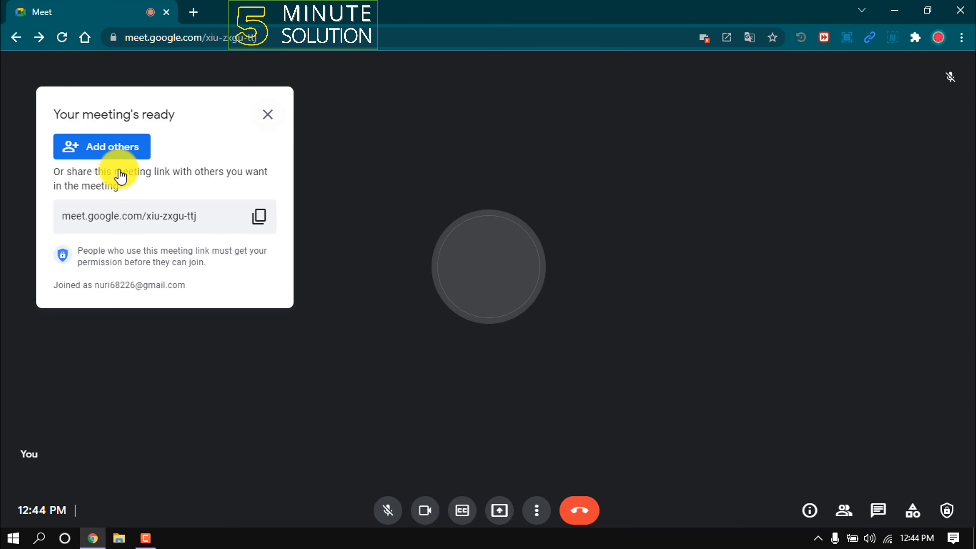
click(387, 499)
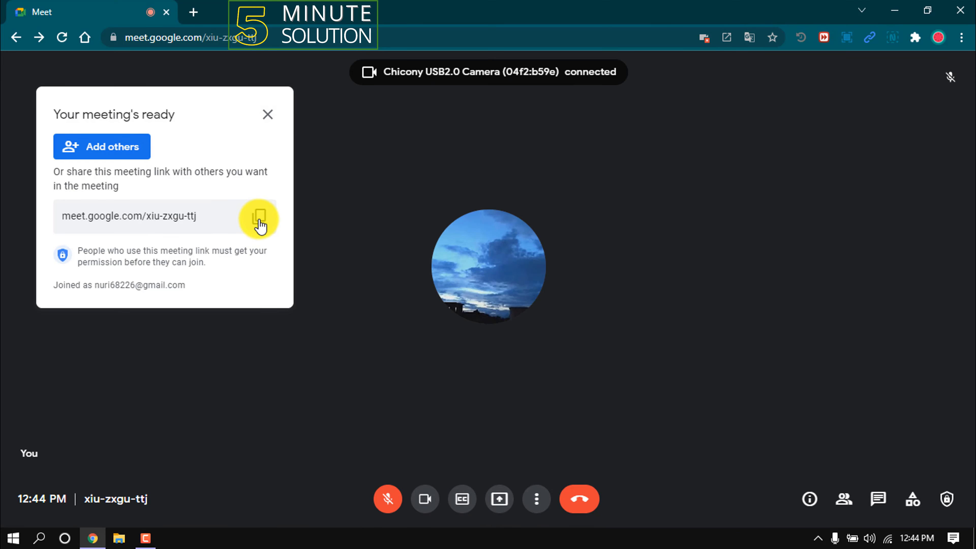
click(259, 216)
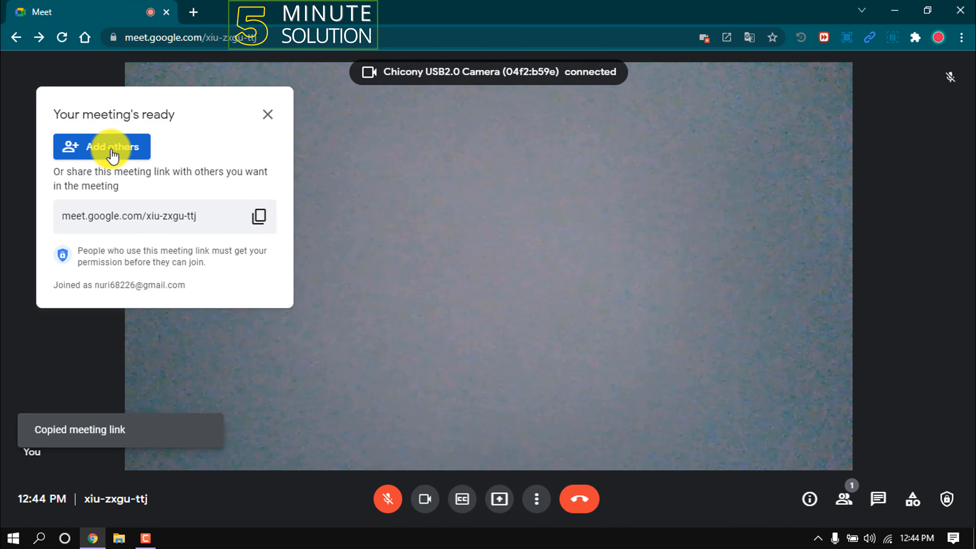
click(267, 115)
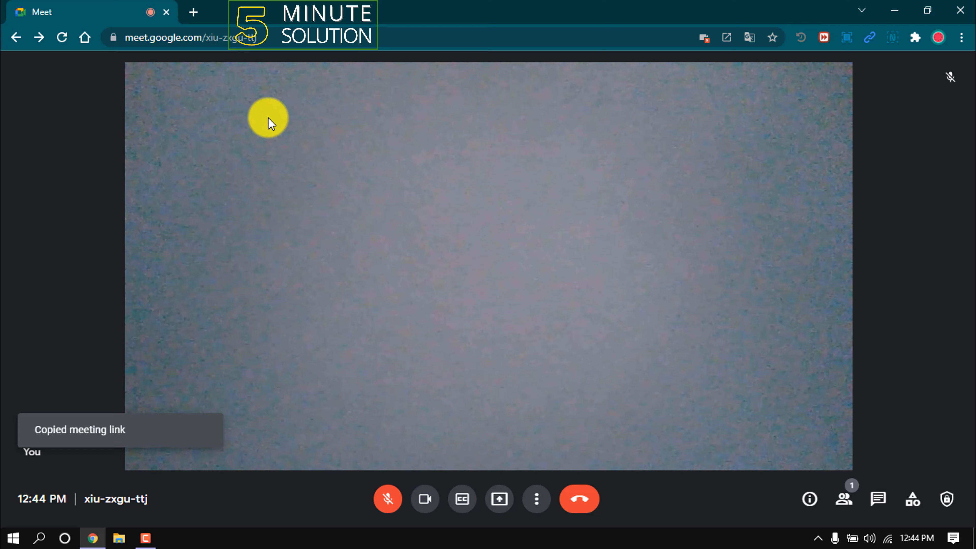
- End the call for everyone, return to the start page and choose Schedule in Google Calendar
click(578, 499)
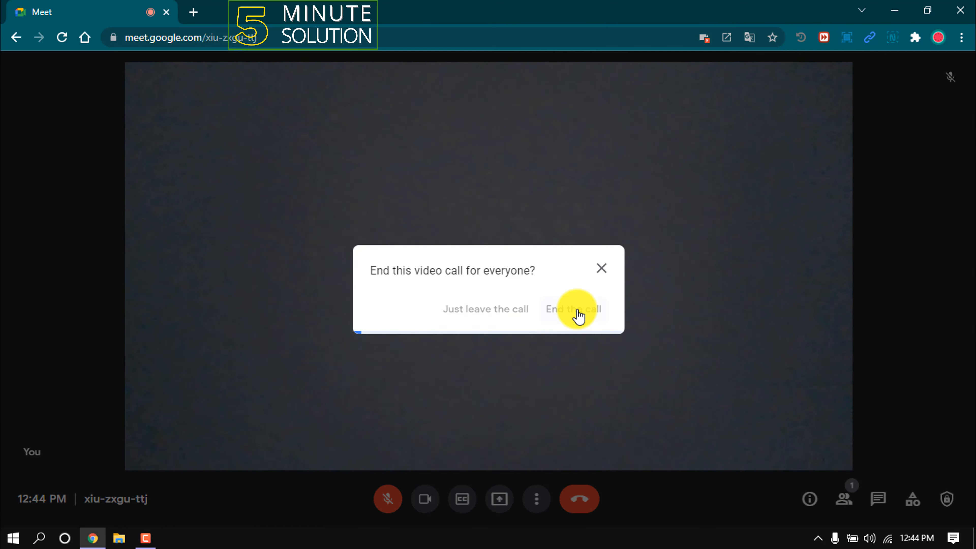
click(573, 309)
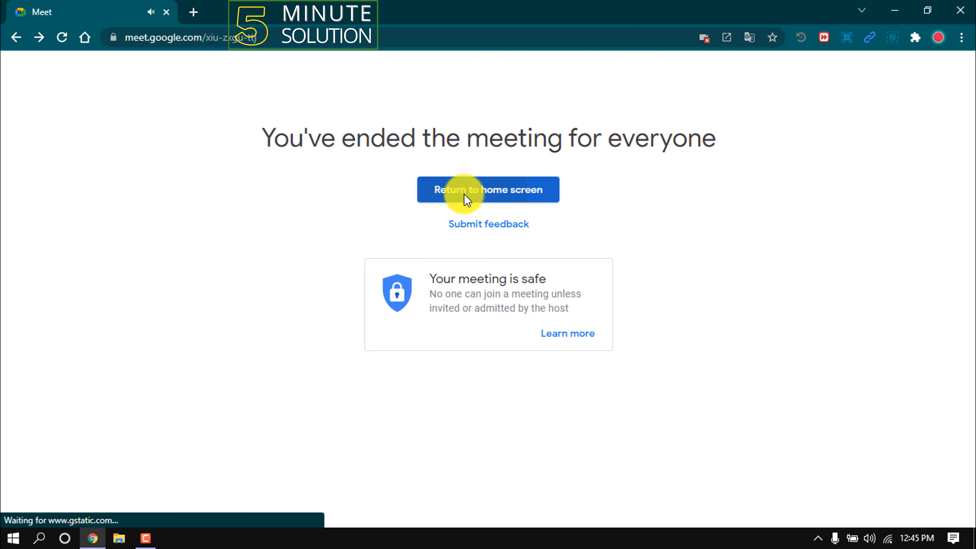
click(488, 189)
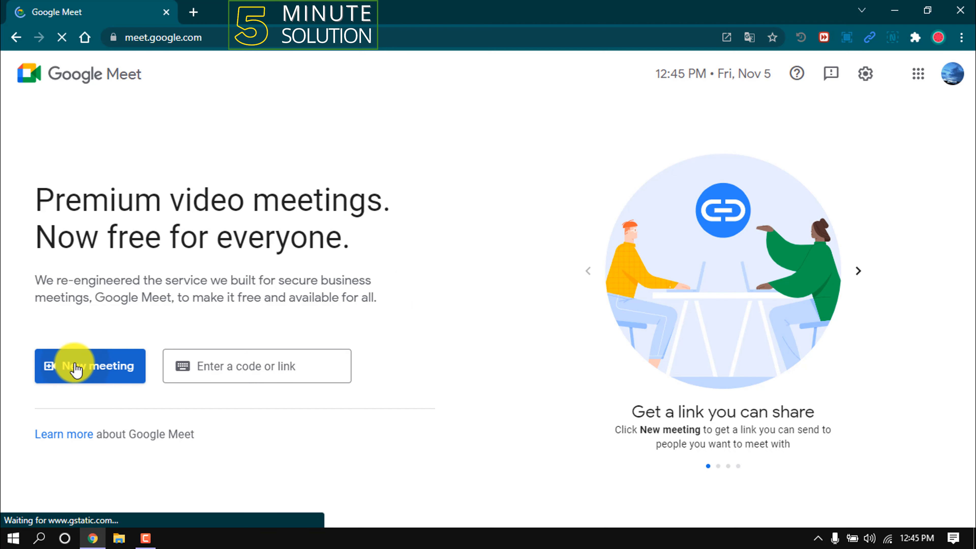
click(89, 366)
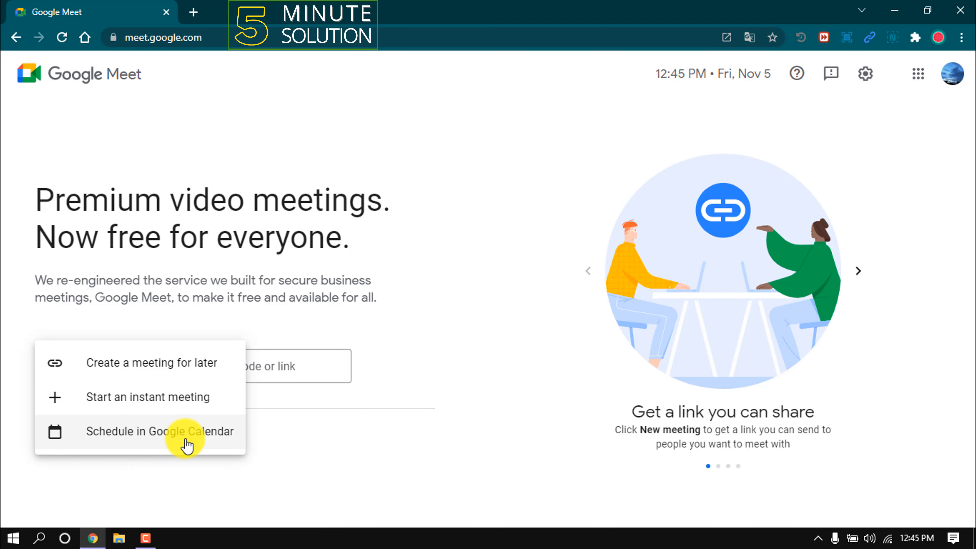
click(161, 432)
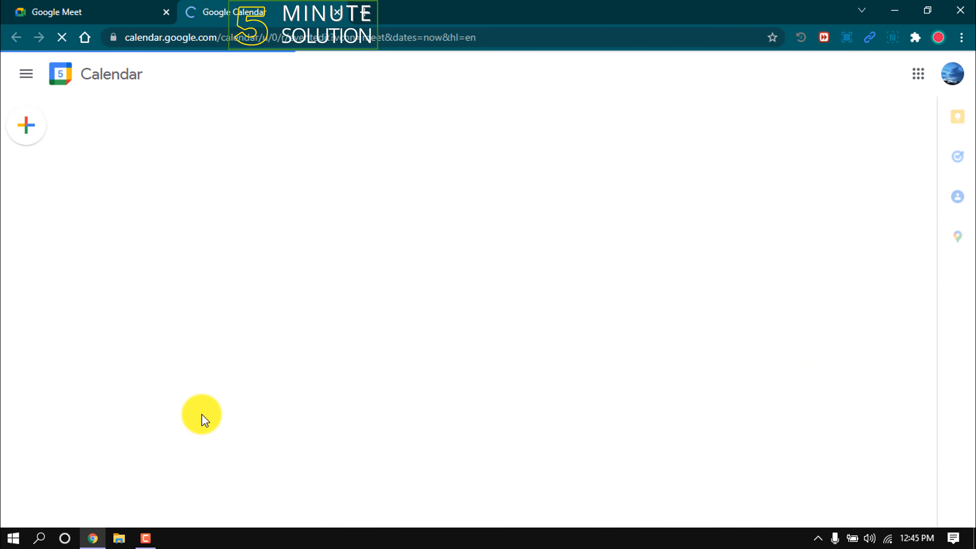
- Set the new event to November 6, 2021 starting at 4:30pm
click(26, 125)
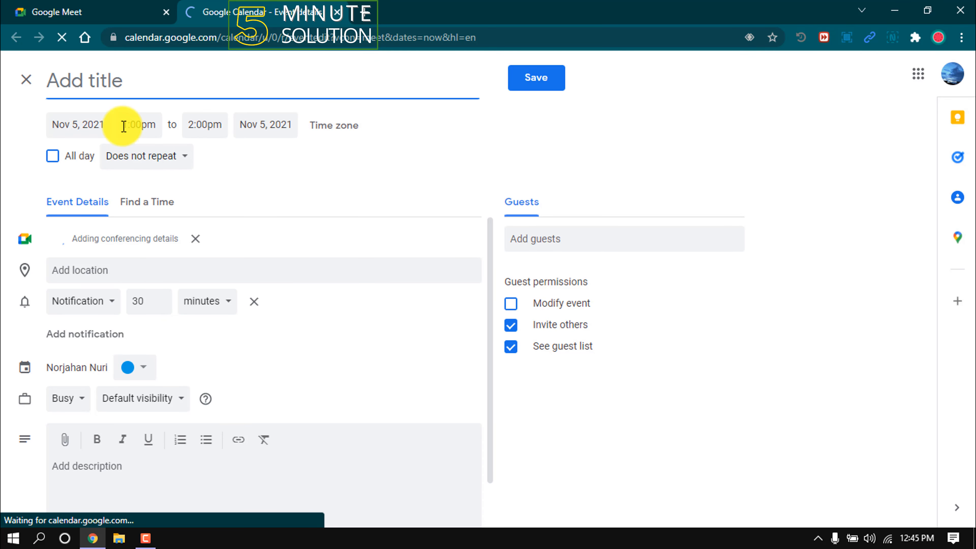
click(78, 124)
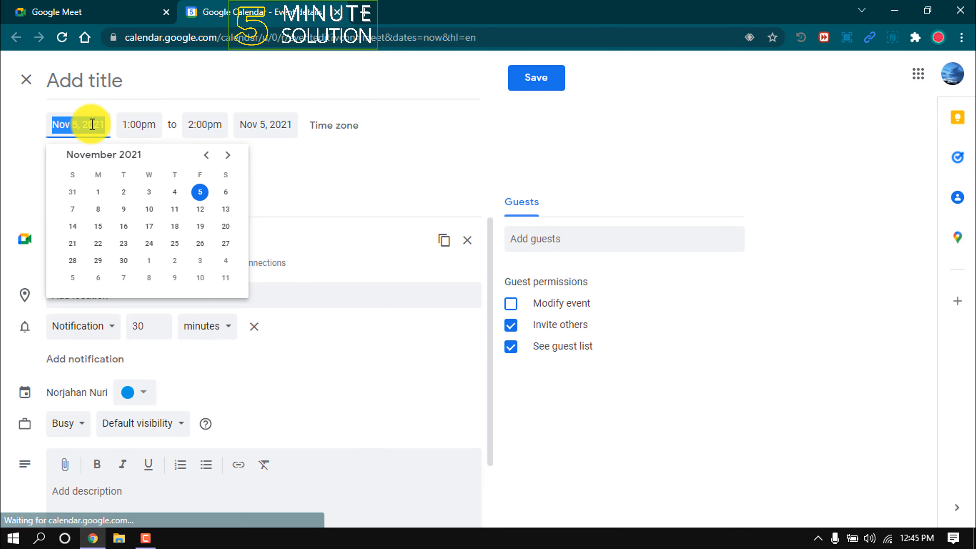
click(225, 192)
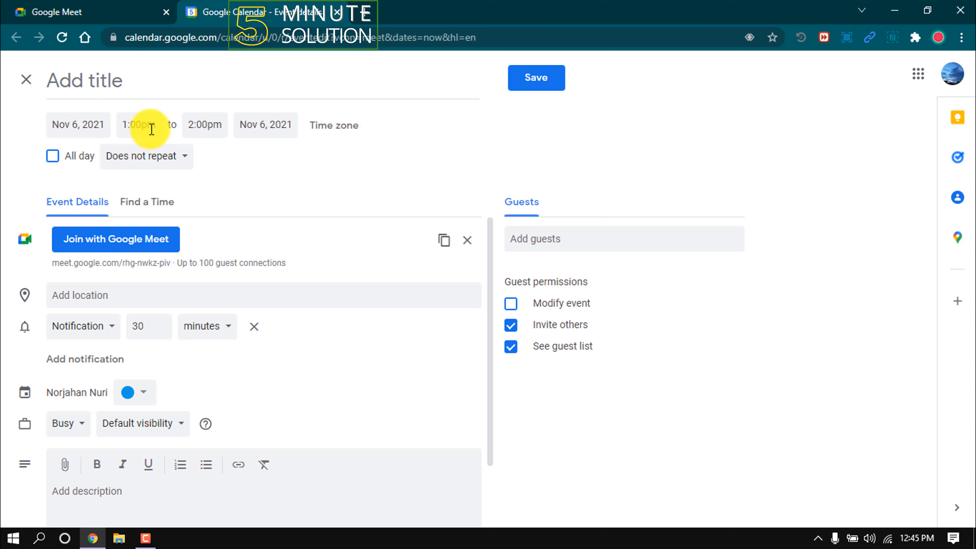
click(139, 124)
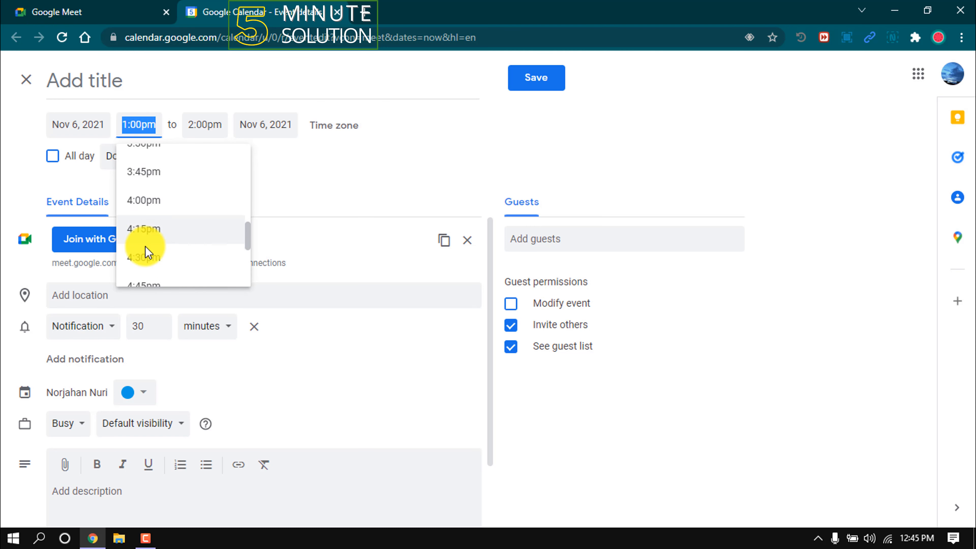
click(143, 257)
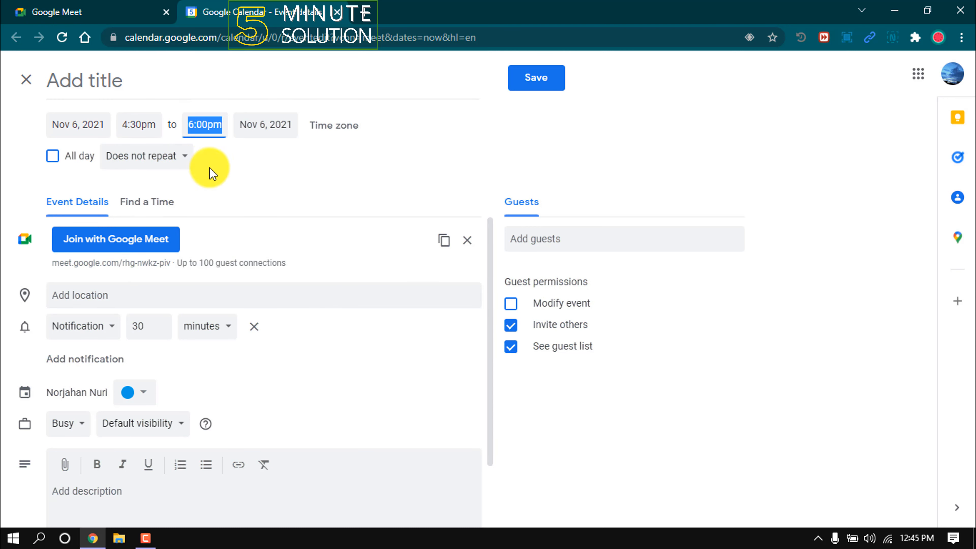
mouse_move(156, 168)
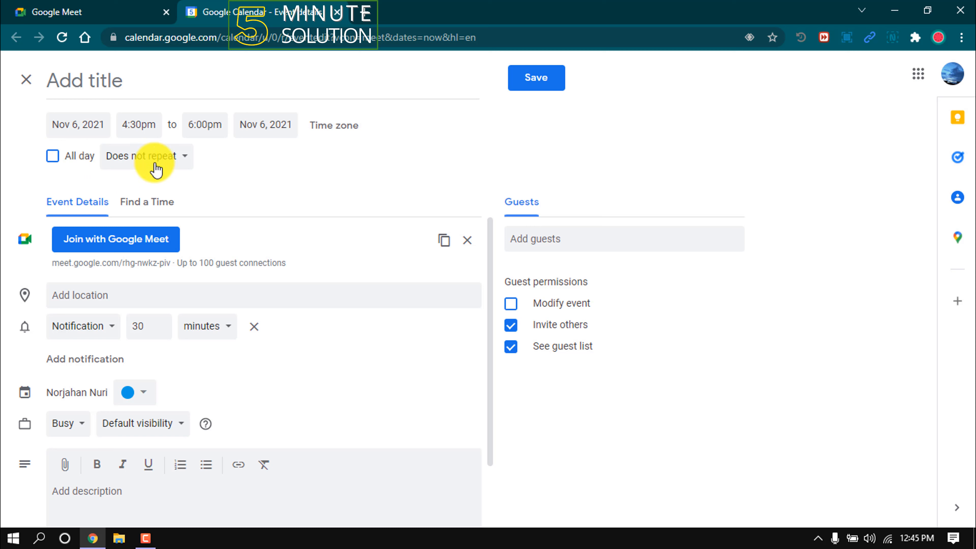
- Make the event repeat daily and end at 6:00pm
click(140, 156)
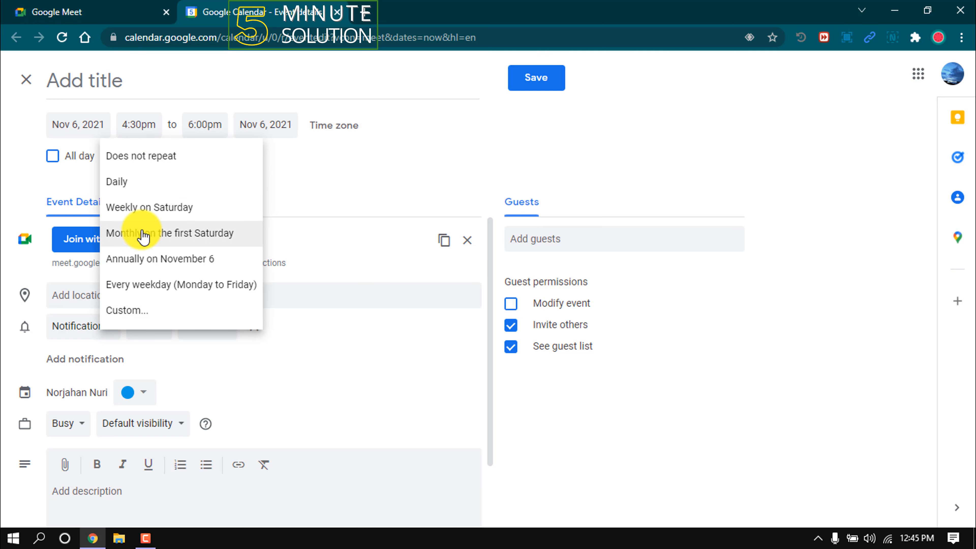
mouse_move(134, 237)
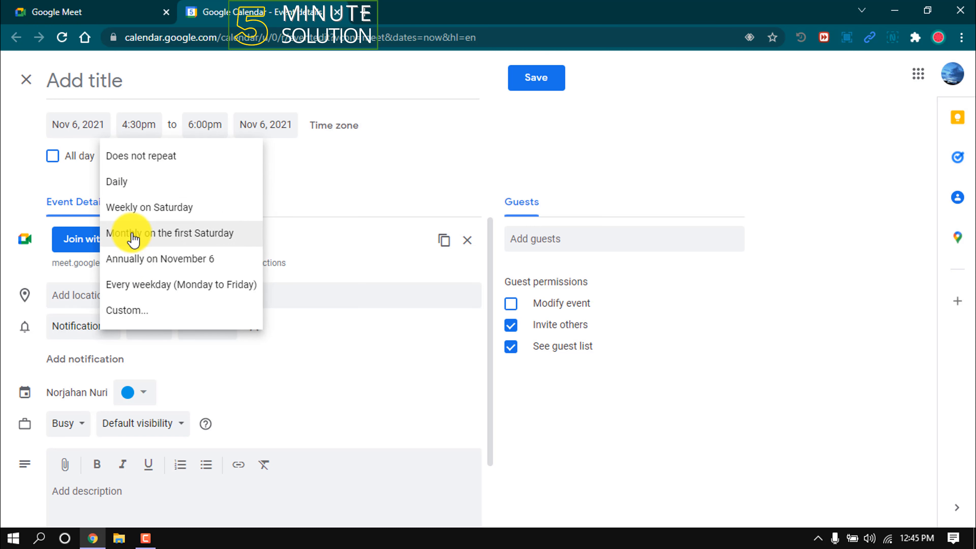
click(115, 181)
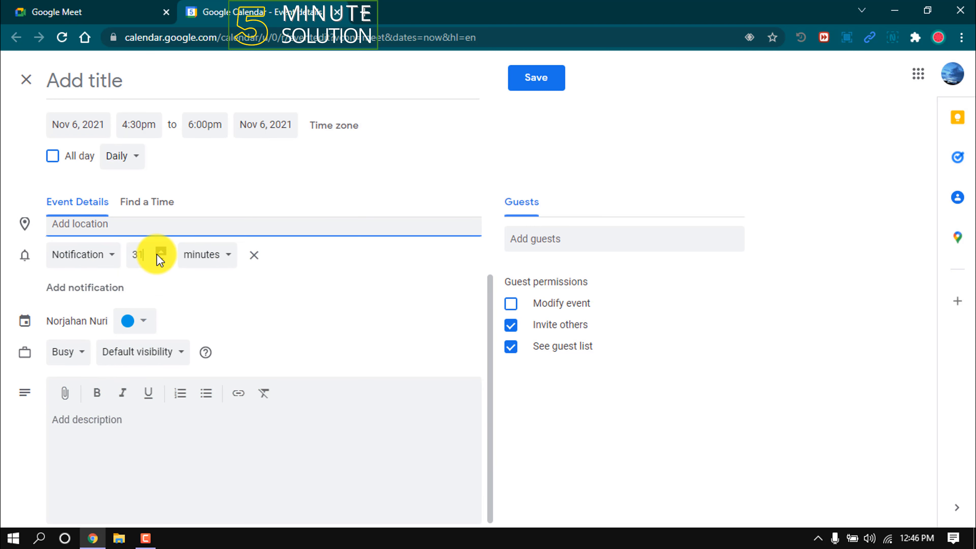
click(161, 259)
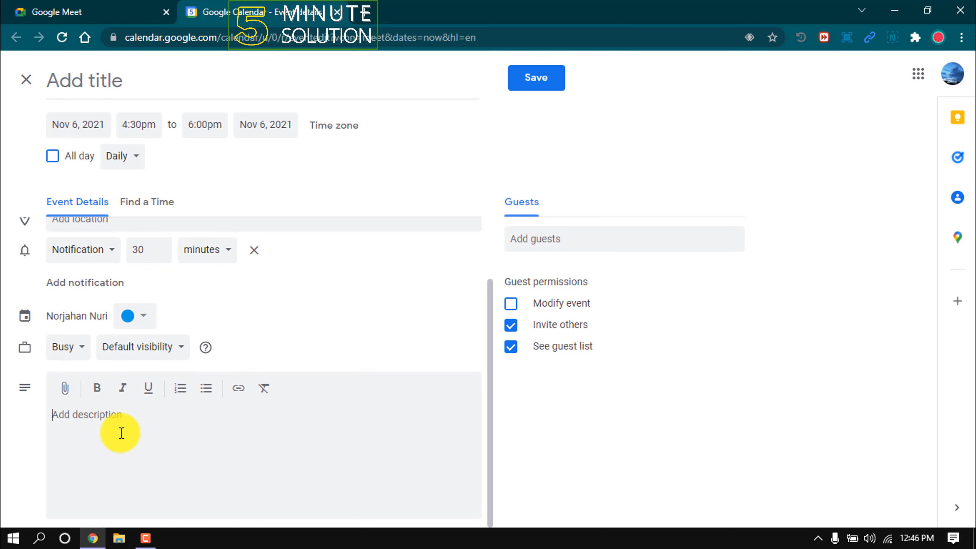
- Save the untitled event, add an 'Online Class' event at noon, and return to Meet
click(535, 78)
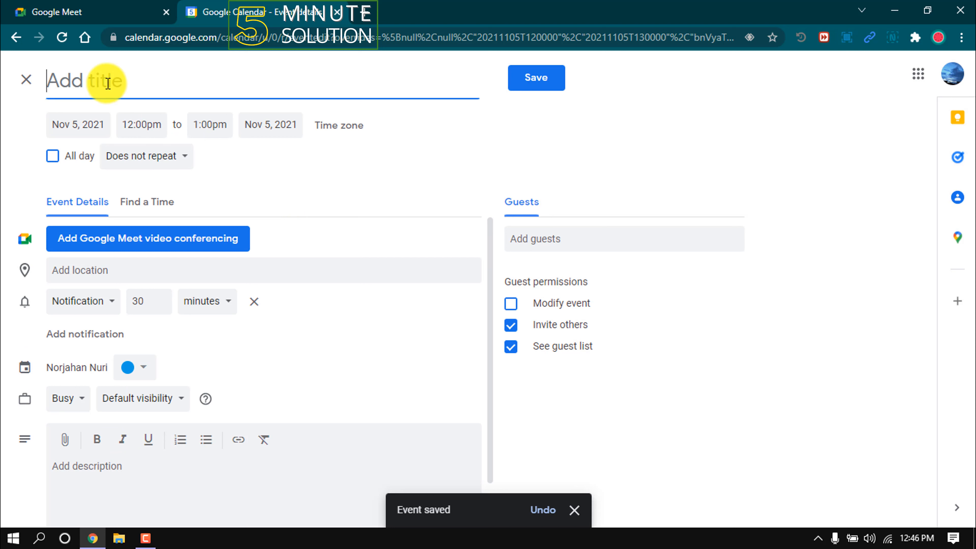
text(Online Class)
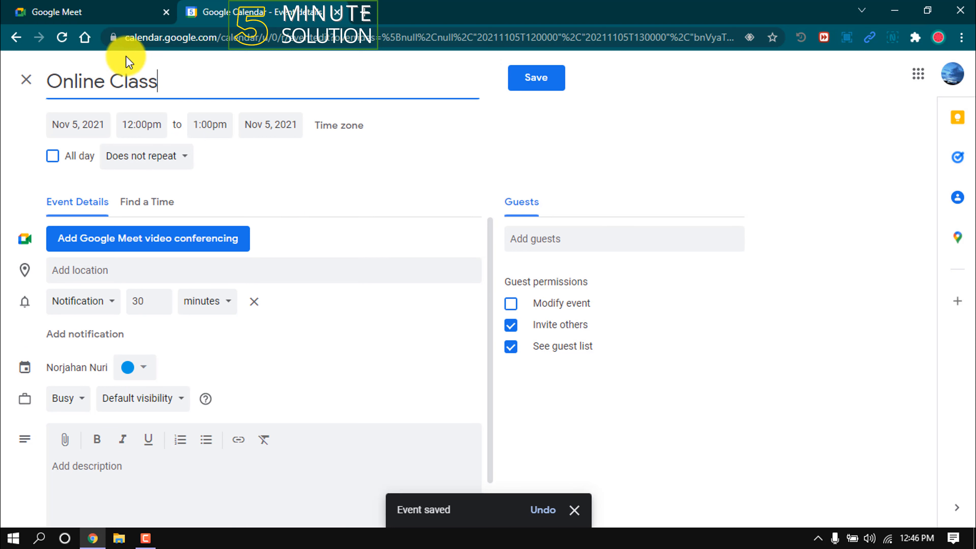
click(535, 78)
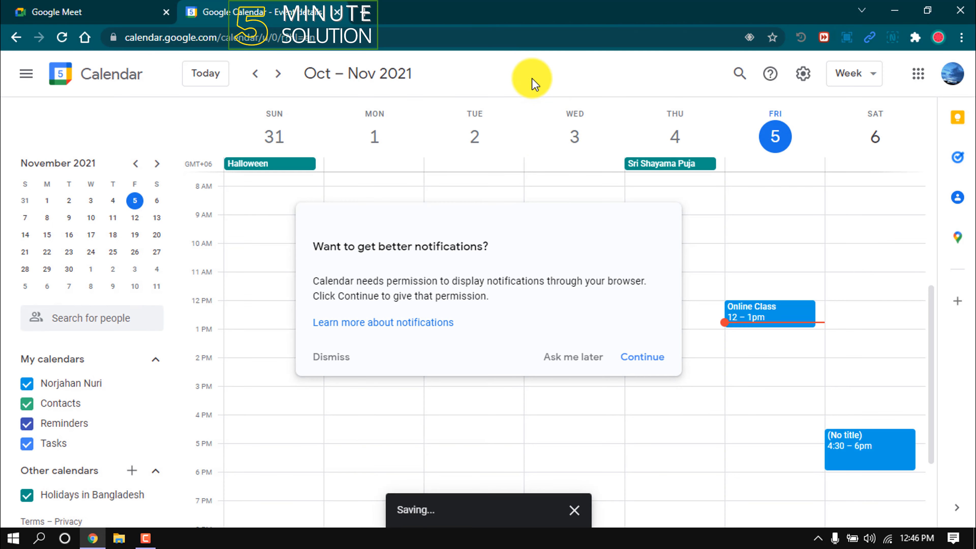
click(331, 357)
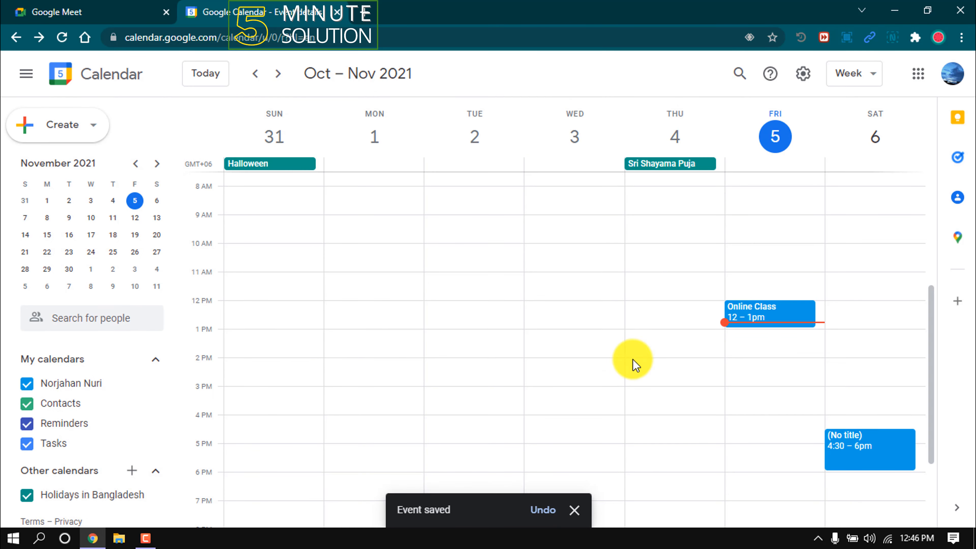
mouse_move(746, 324)
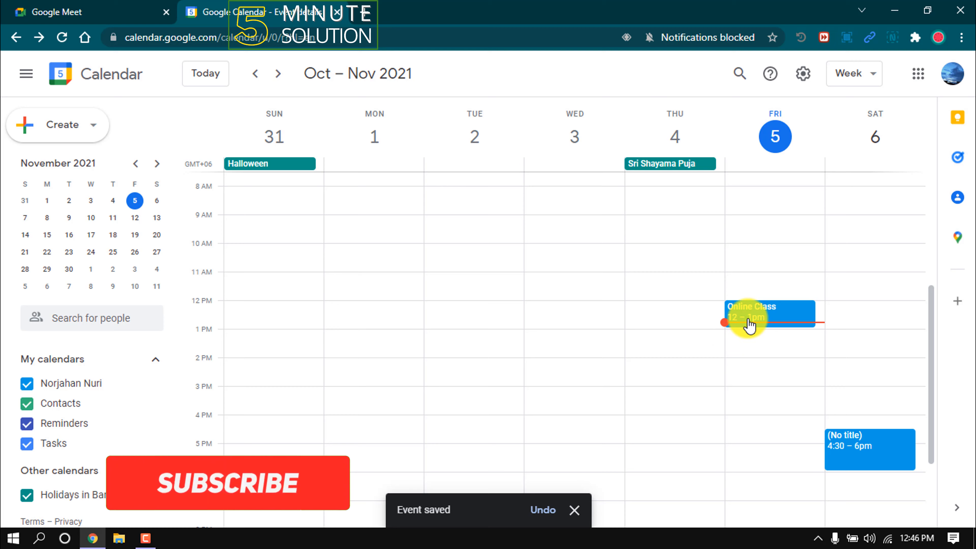
click(56, 11)
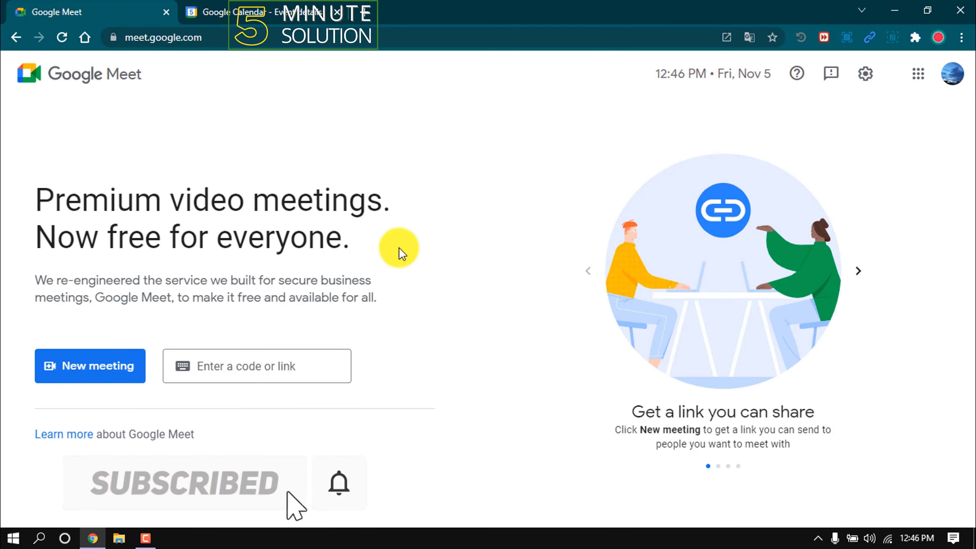